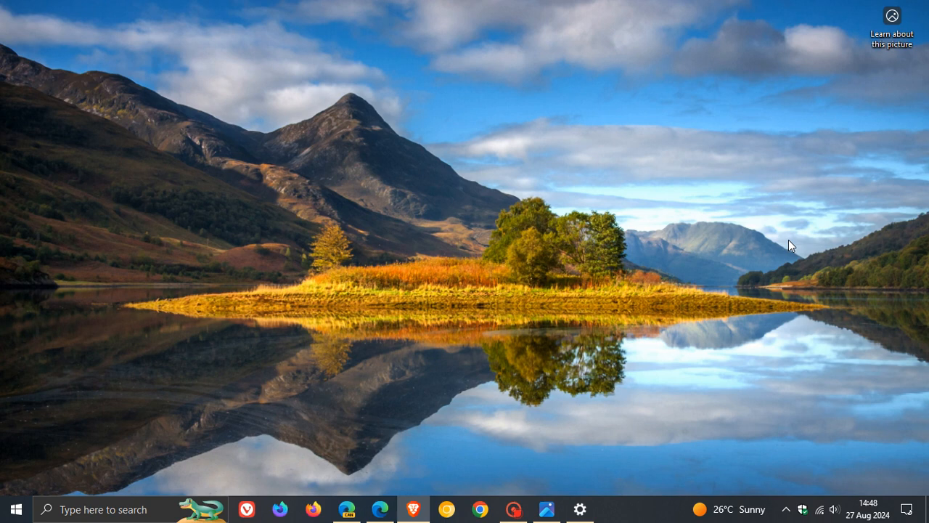
pyautogui.moveTo(818, 282)
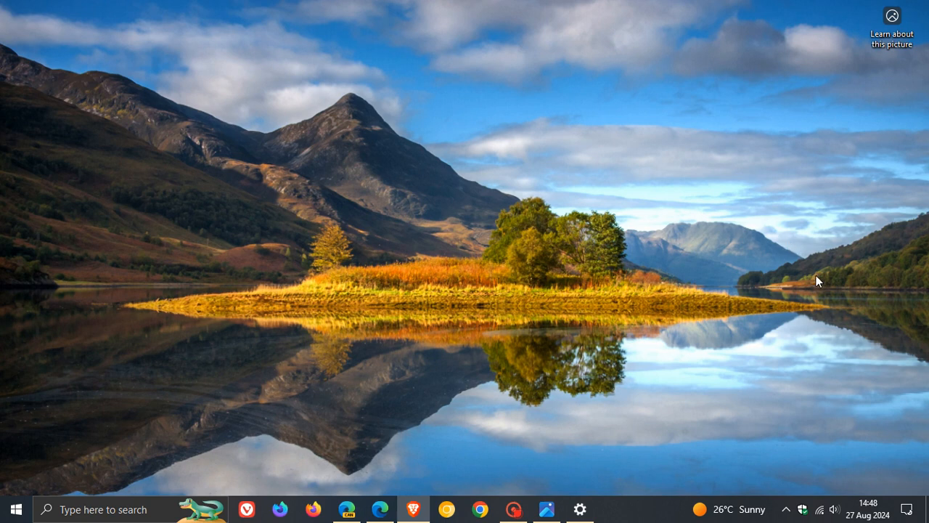
# - Open the old versus new Settings banner icons comparison image full screen in Photos
pyautogui.click(868, 508)
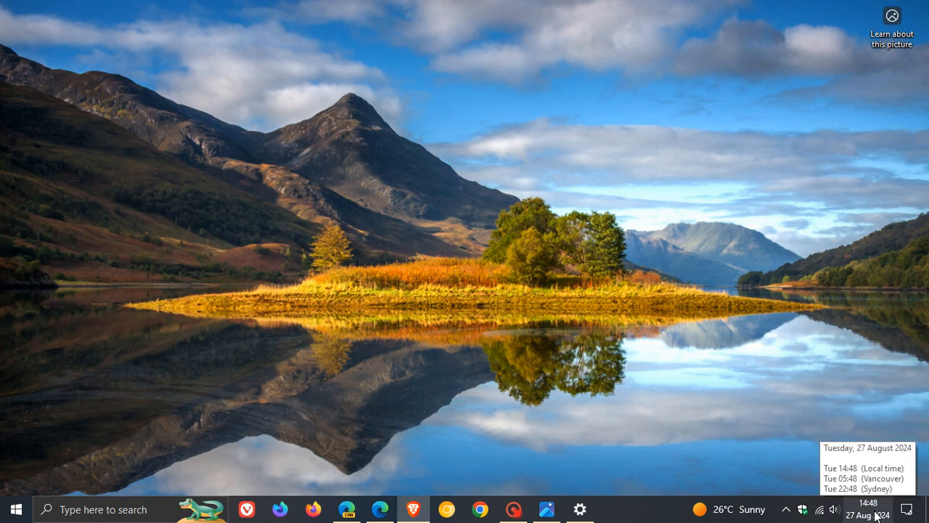
pyautogui.moveTo(661, 205)
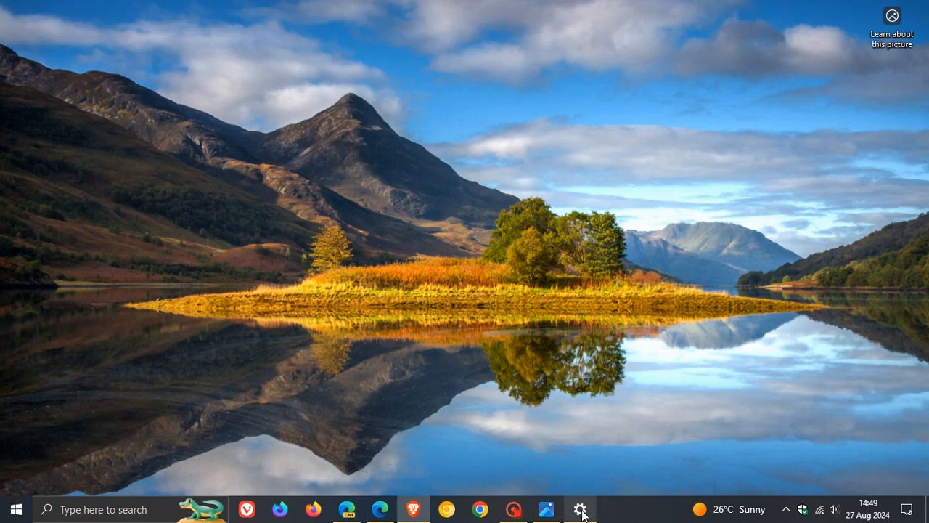
pyautogui.click(580, 509)
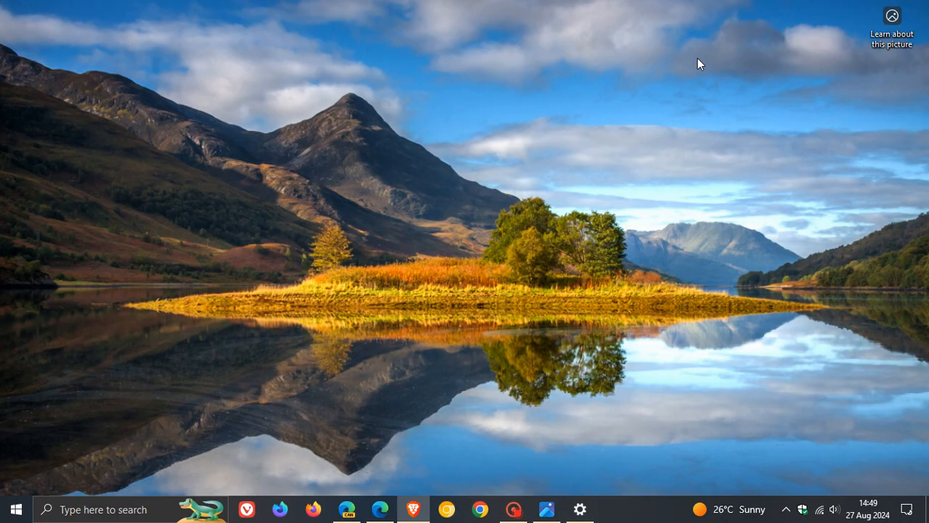
pyautogui.moveTo(687, 152)
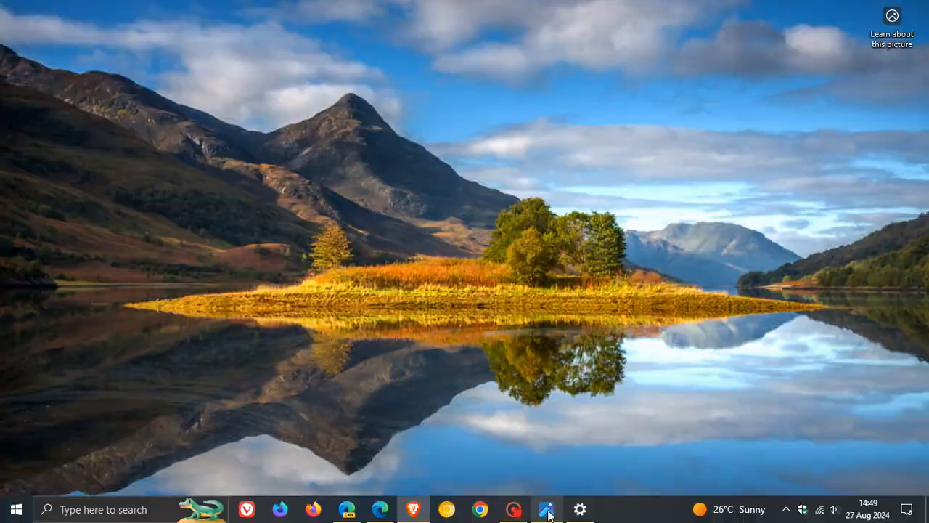
pyautogui.click(547, 509)
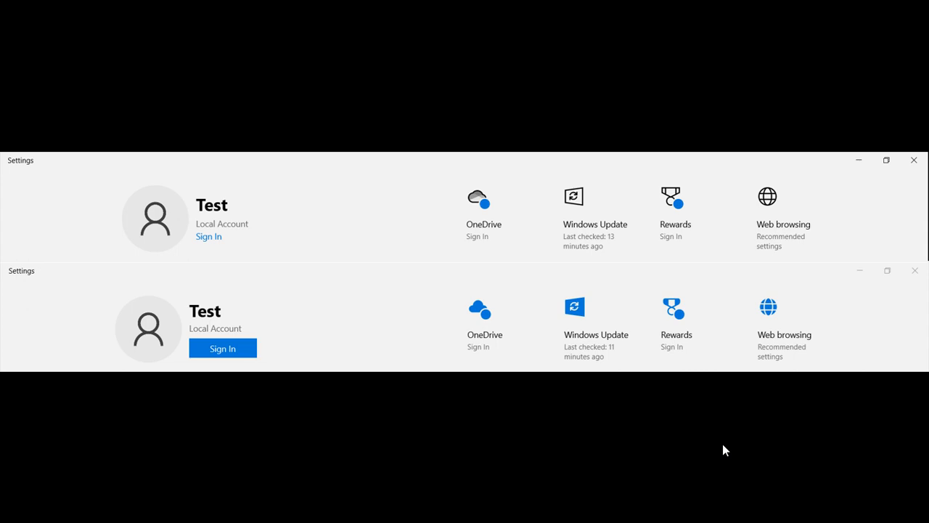
pyautogui.moveTo(660, 432)
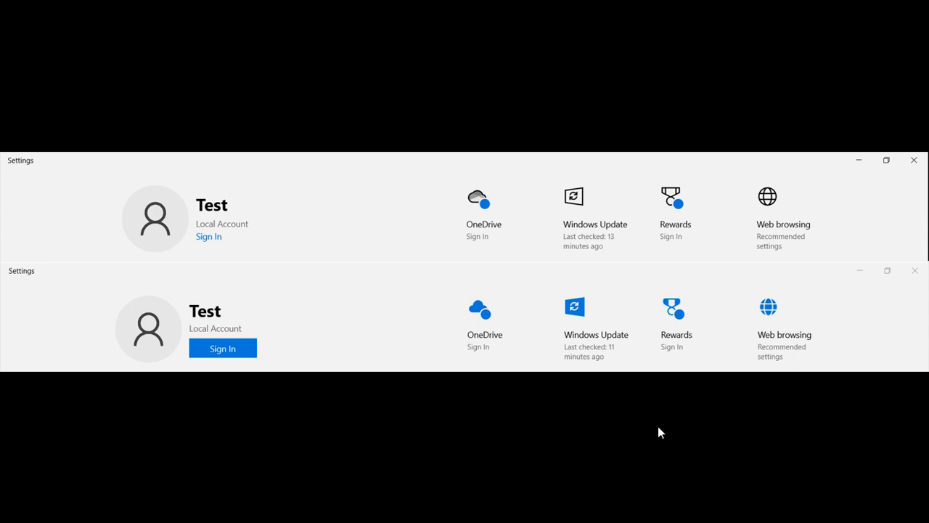
pyautogui.moveTo(627, 207)
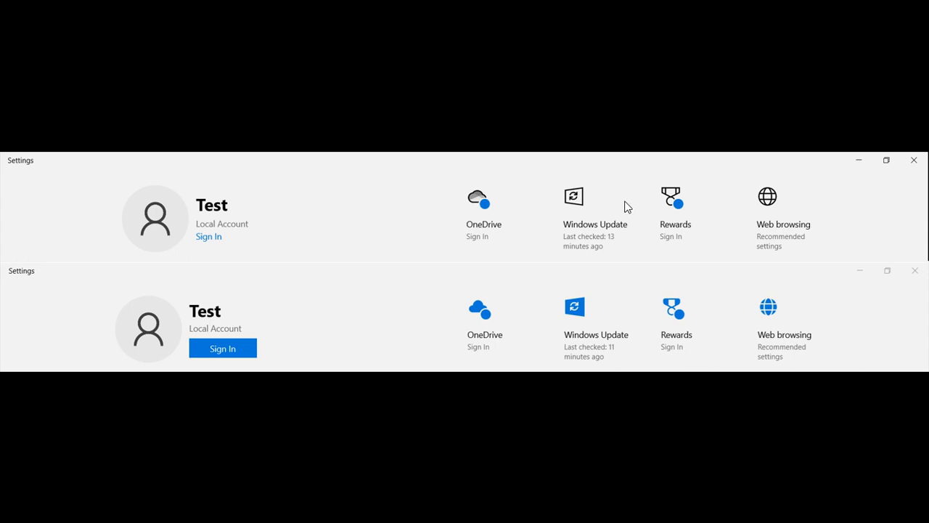
pyautogui.moveTo(687, 352)
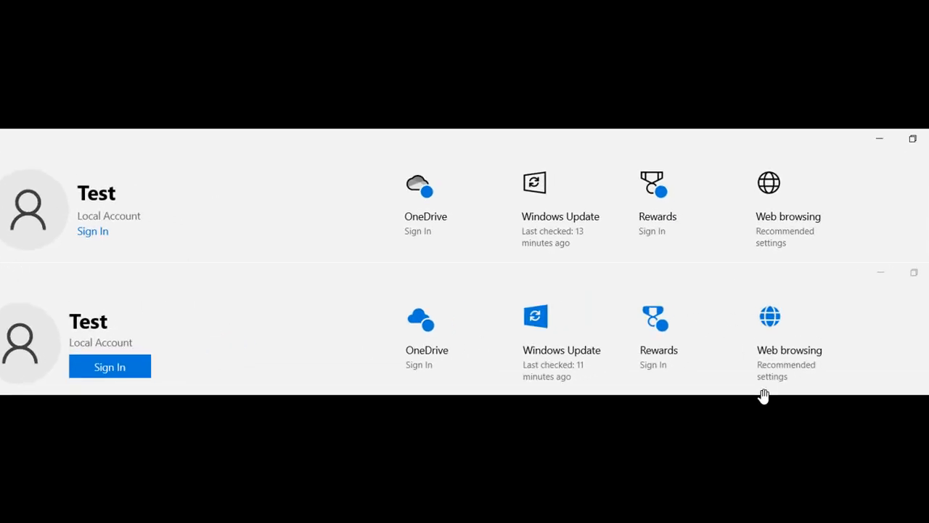
pyautogui.moveTo(405, 327)
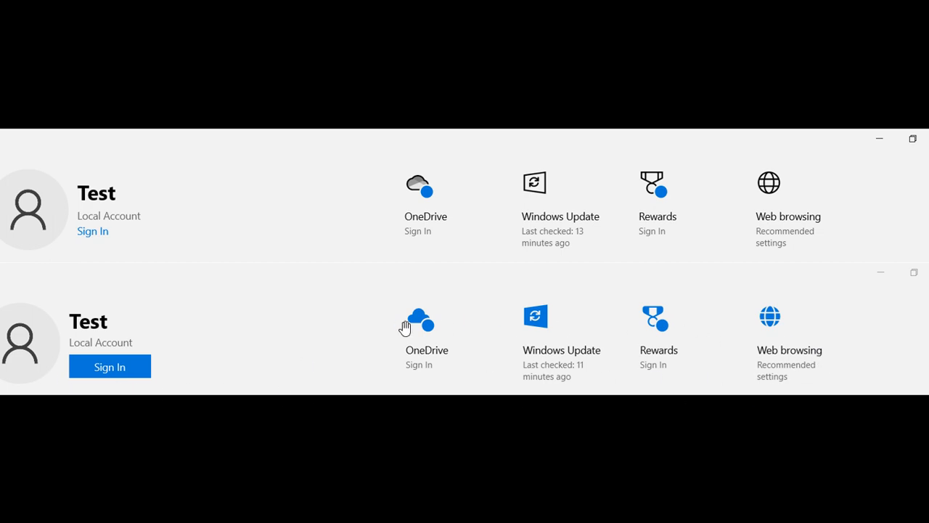
pyautogui.moveTo(813, 356)
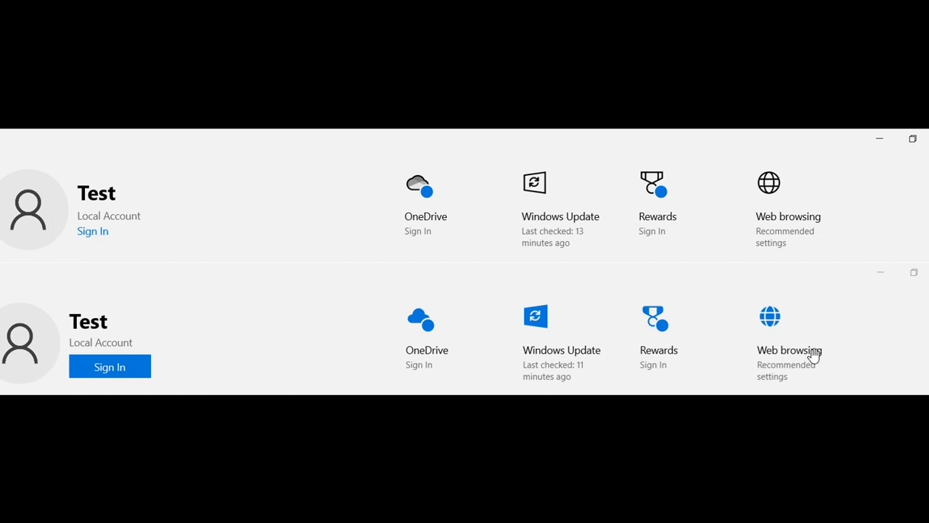
pyautogui.moveTo(129, 371)
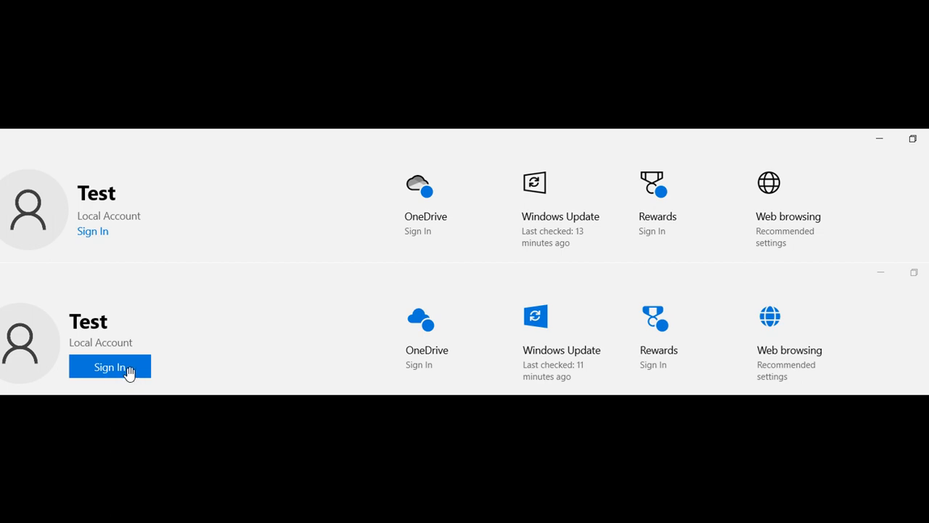
pyautogui.moveTo(457, 371)
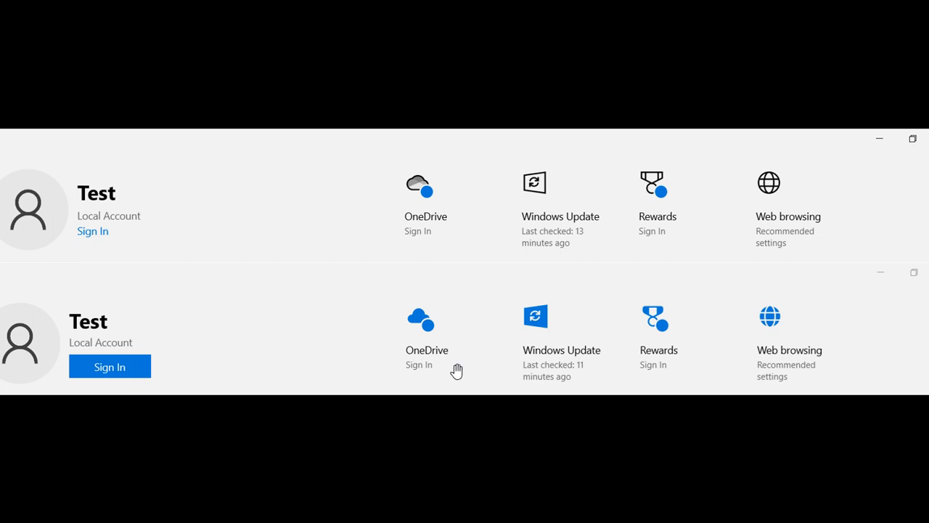
pyautogui.moveTo(441, 349)
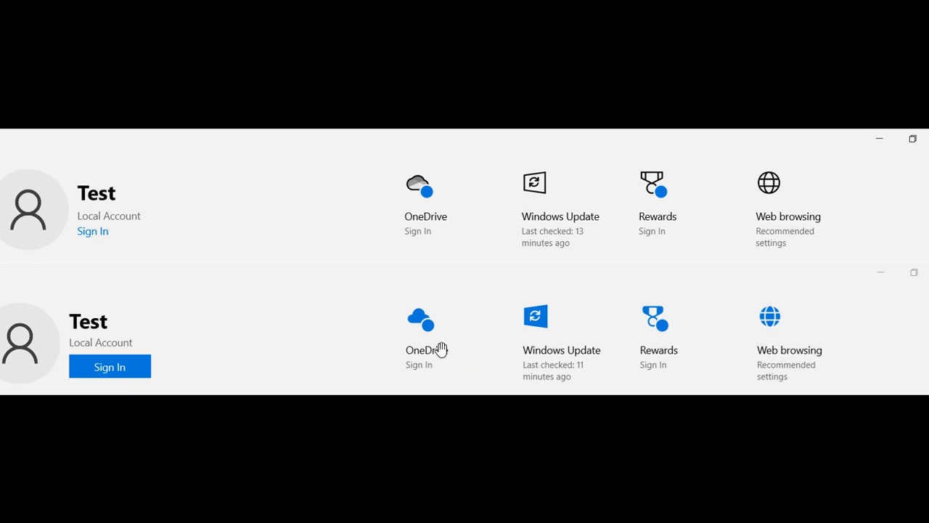
pyautogui.moveTo(608, 419)
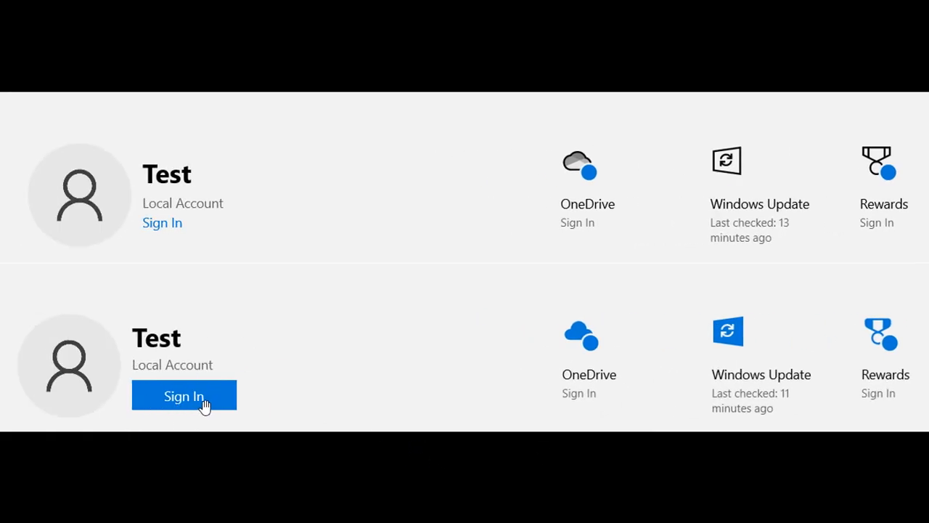
# - Pan right to centre the OneDrive, Windows Update, Rewards and Web browsing icons
pyautogui.hscroll(3)
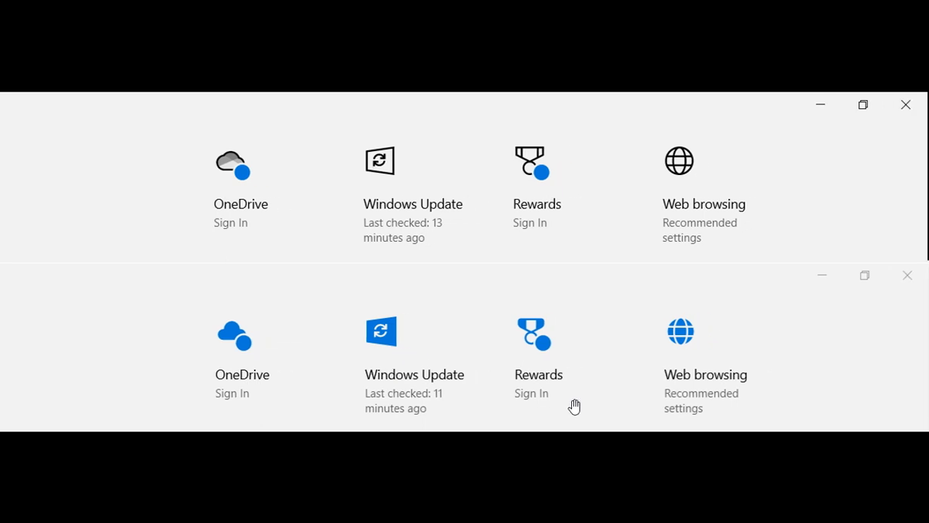
pyautogui.moveTo(758, 355)
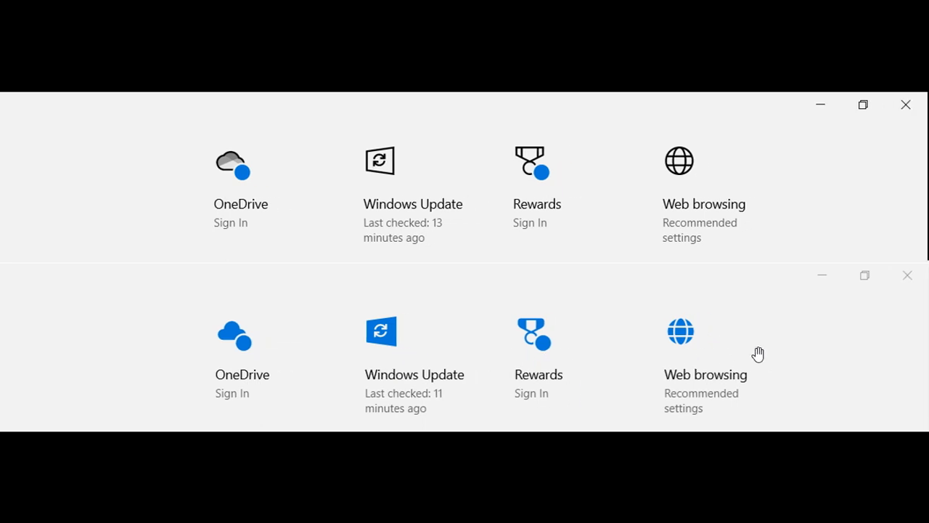
pyautogui.moveTo(777, 352)
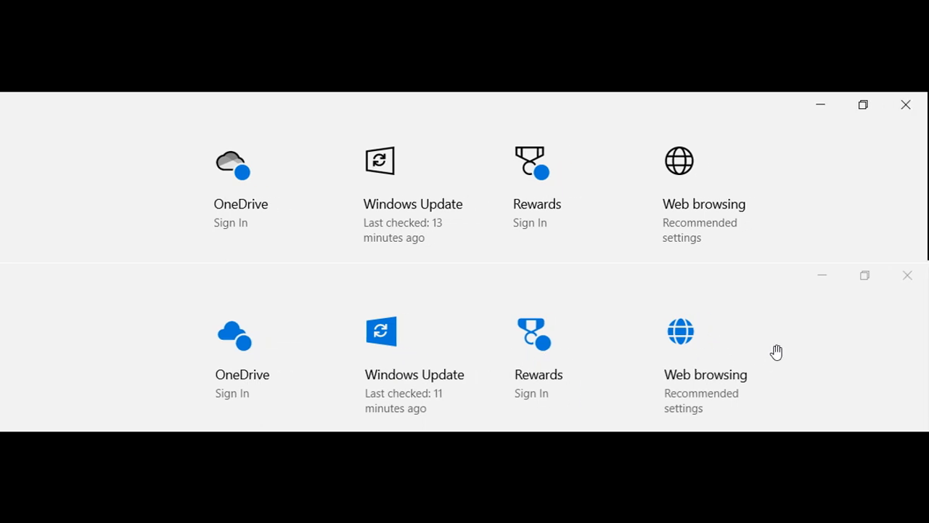